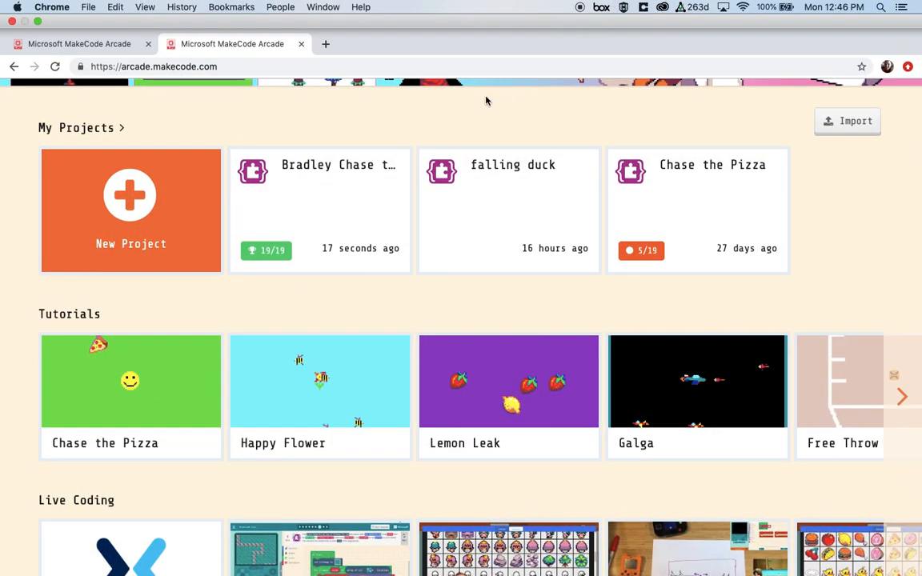
# Scroll the home page to reach the Tutorials section with the Chase the Pizza card
pyautogui.scroll(3)
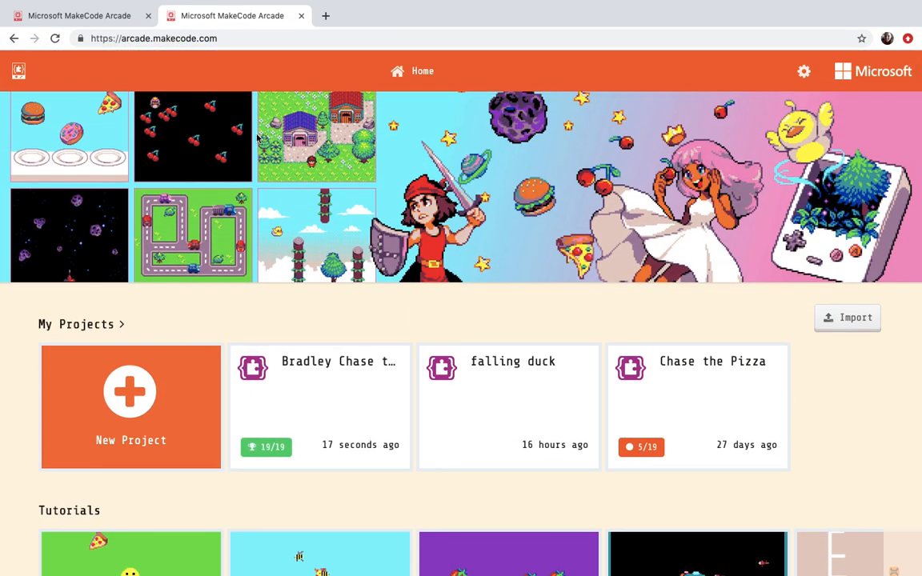
pyautogui.moveTo(116, 52)
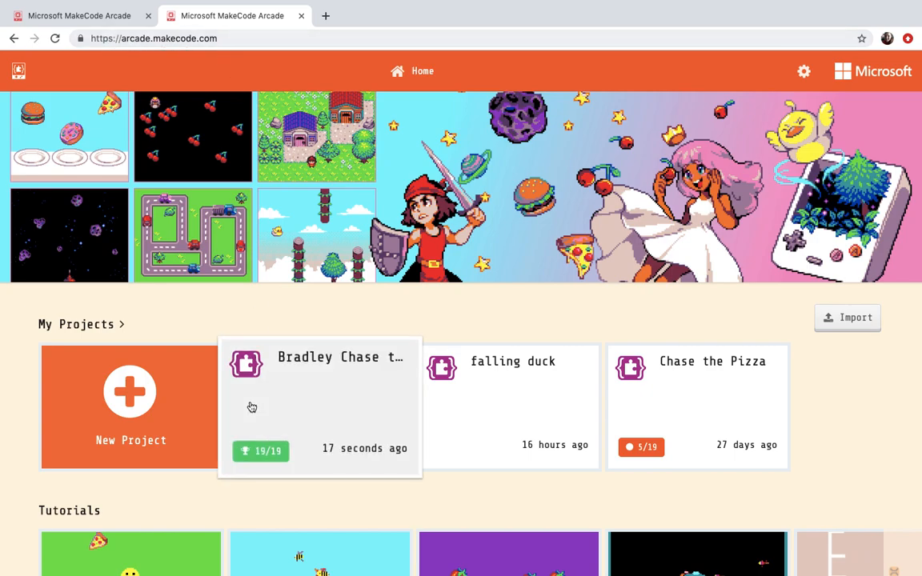
pyautogui.scroll(-3)
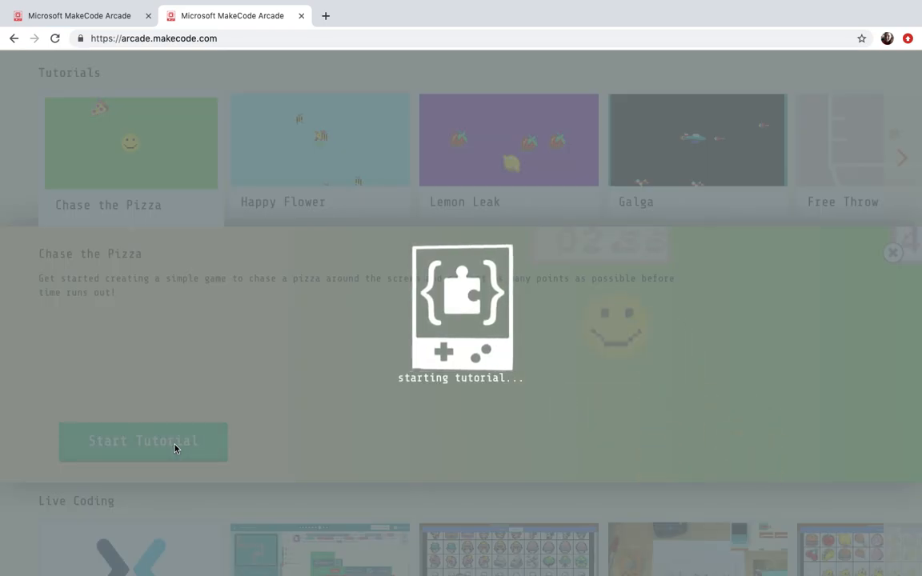
# Launch the Chase the Pizza tutorial and dismiss its Player and Food sprite introduction
pyautogui.click(142, 441)
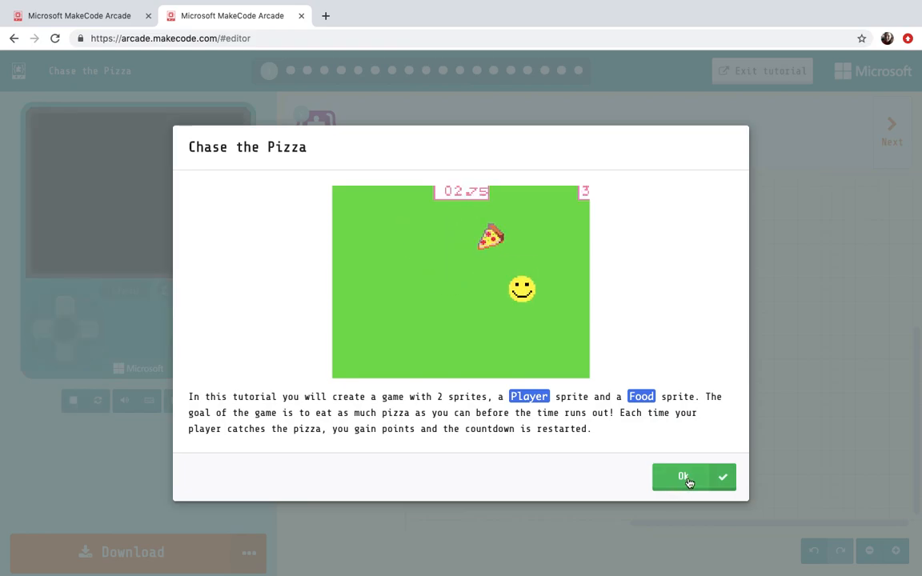
pyautogui.click(685, 477)
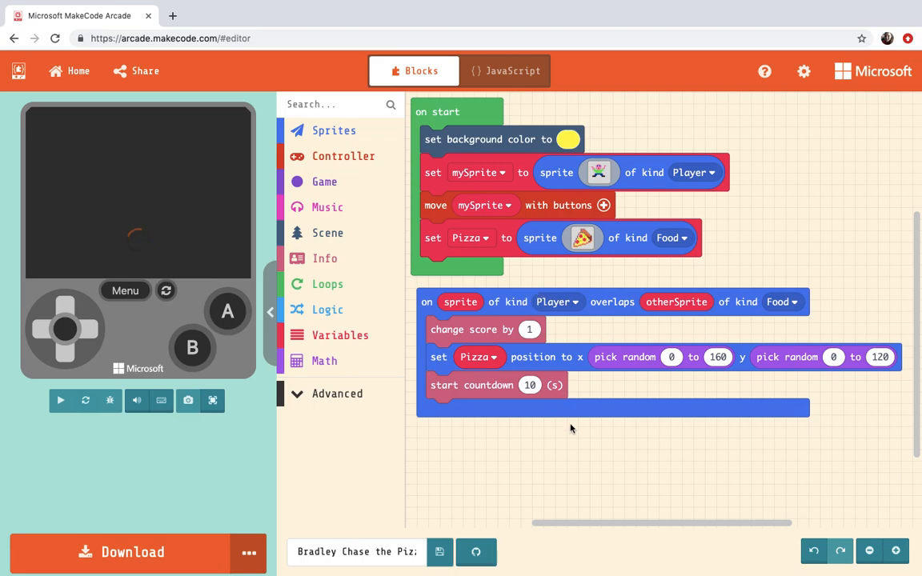
pyautogui.moveTo(583, 416)
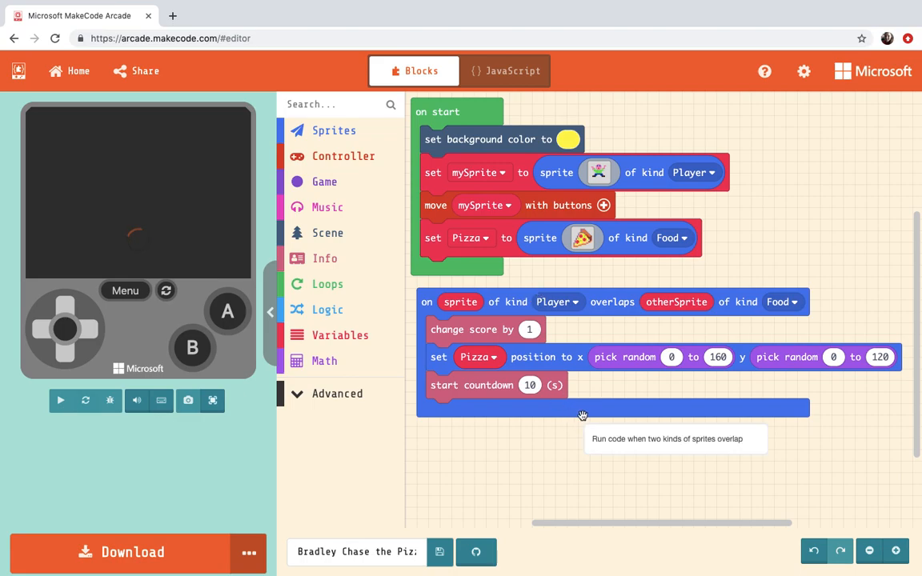
pyautogui.moveTo(213, 400)
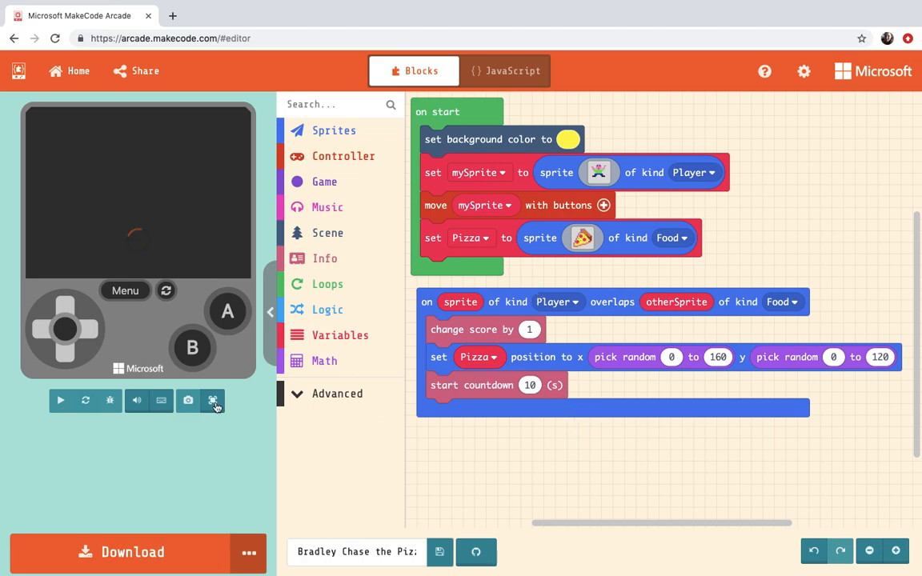
# Show the Chase the Pizza game full screen in the simulator
pyautogui.click(215, 400)
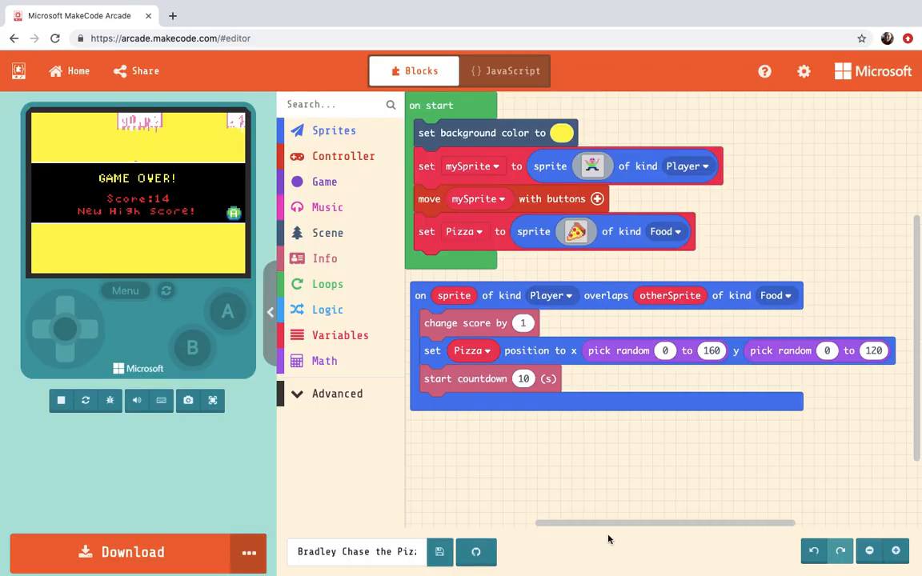
# View the player sprite's pixel art in the image editor and return to the blocks
pyautogui.click(592, 165)
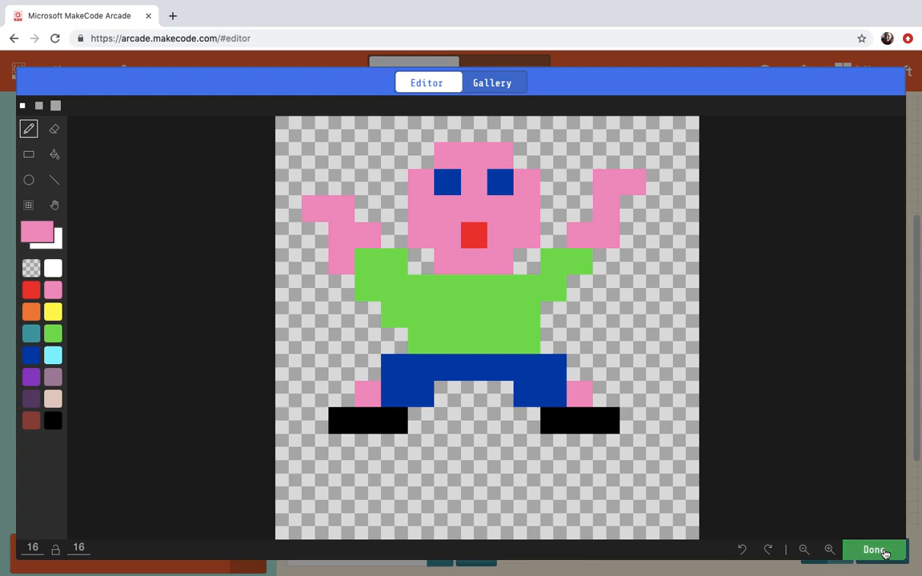
pyautogui.click(874, 551)
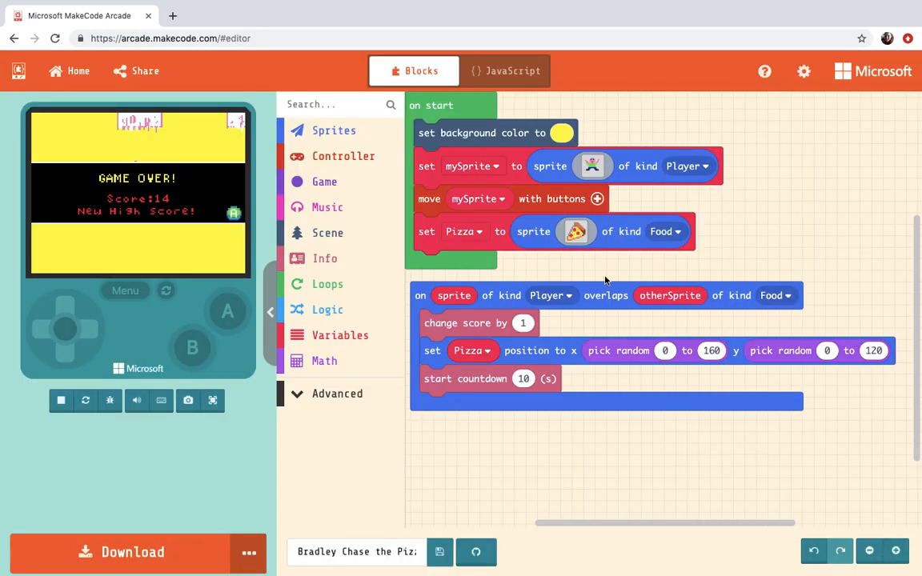
pyautogui.moveTo(701, 259)
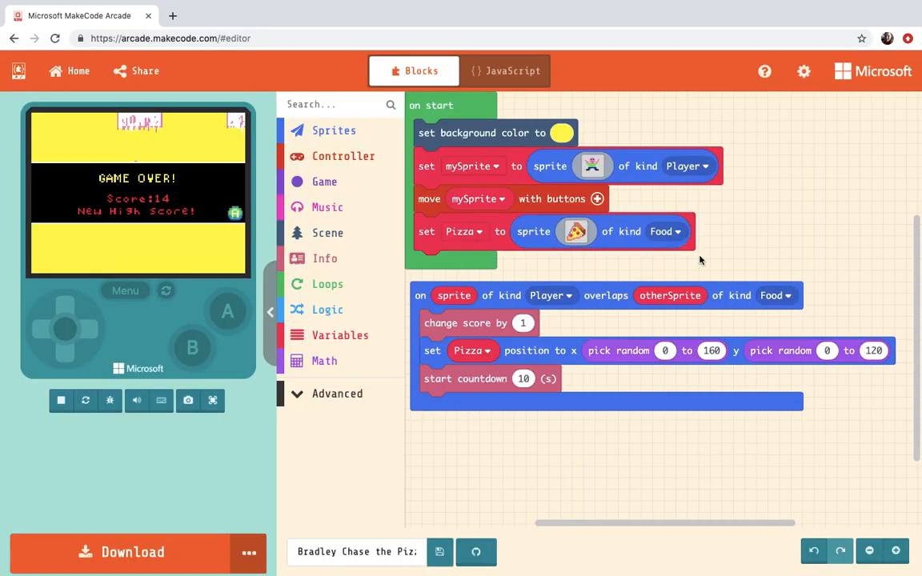
pyautogui.moveTo(752, 472)
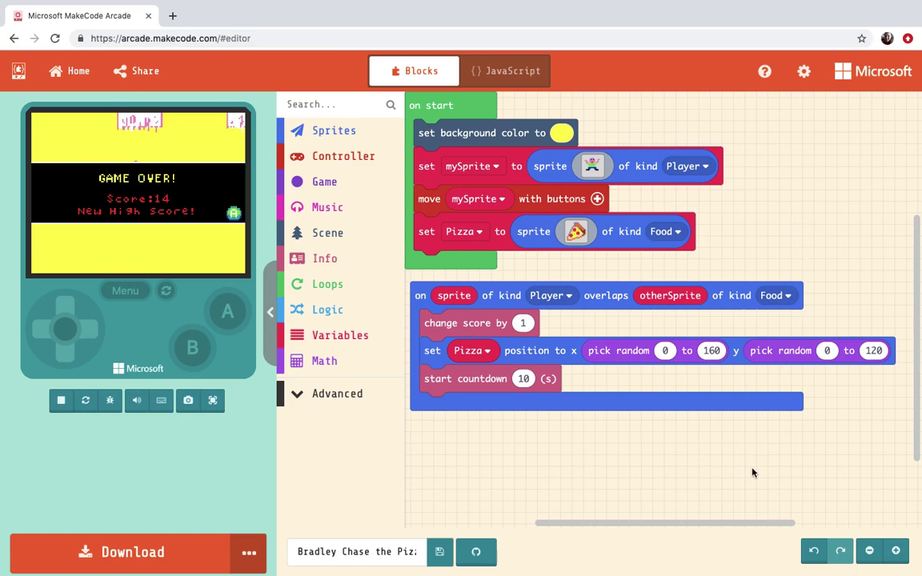
pyautogui.moveTo(502, 467)
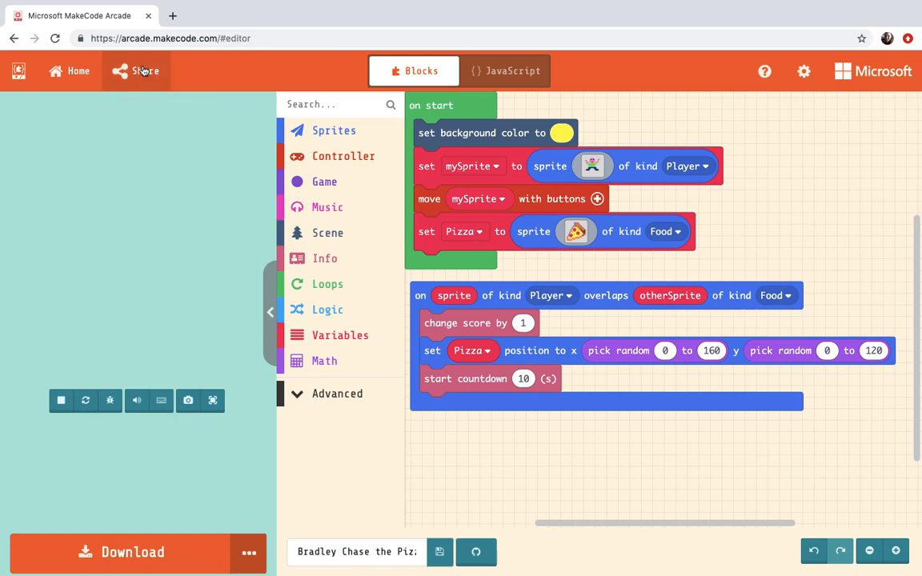
# Publish Bradley Chase the Pizza, select its share link and close the Share Project window
pyautogui.click(144, 71)
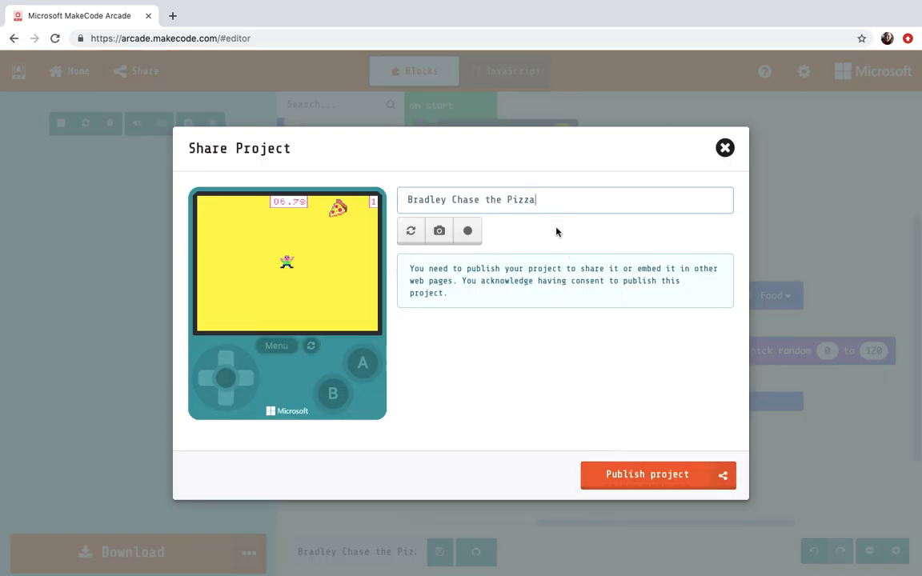
pyautogui.click(646, 474)
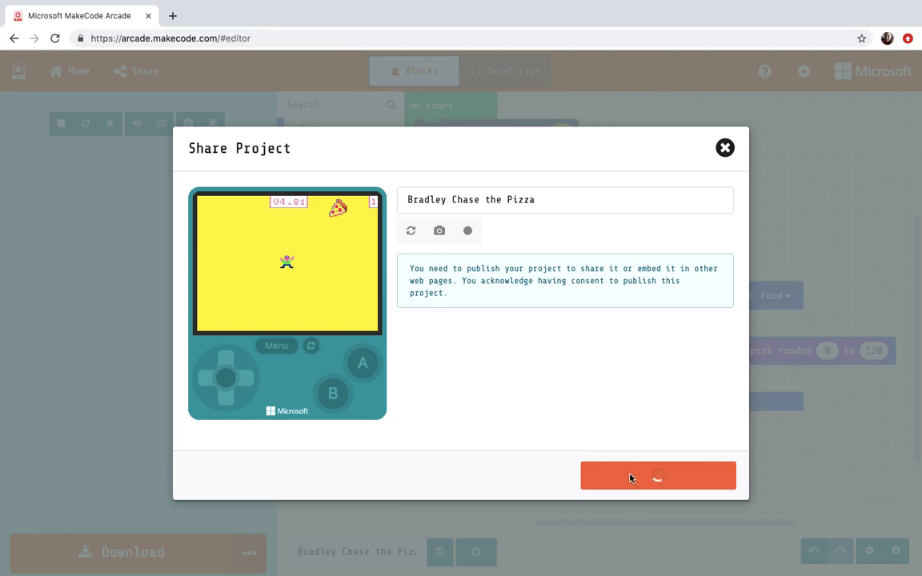
pyautogui.click(656, 475)
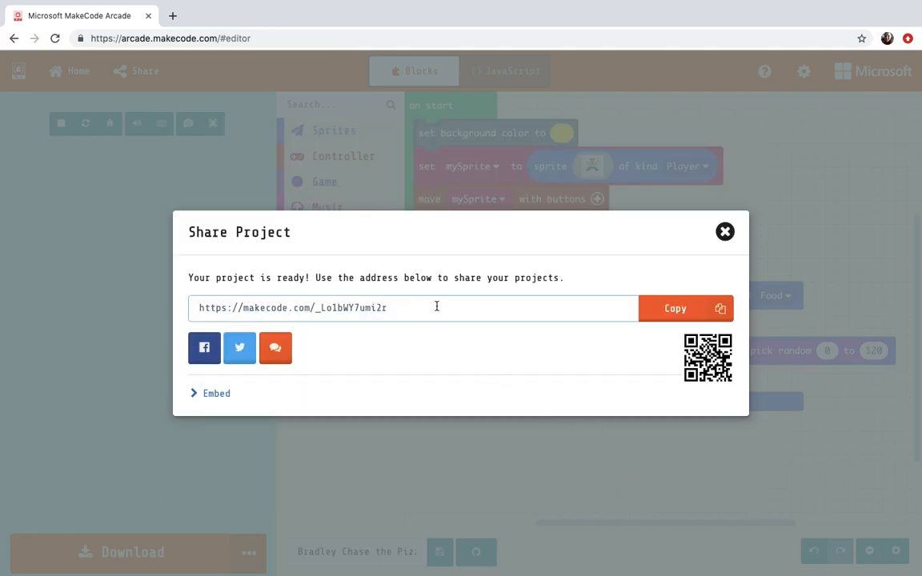
pyautogui.click(723, 230)
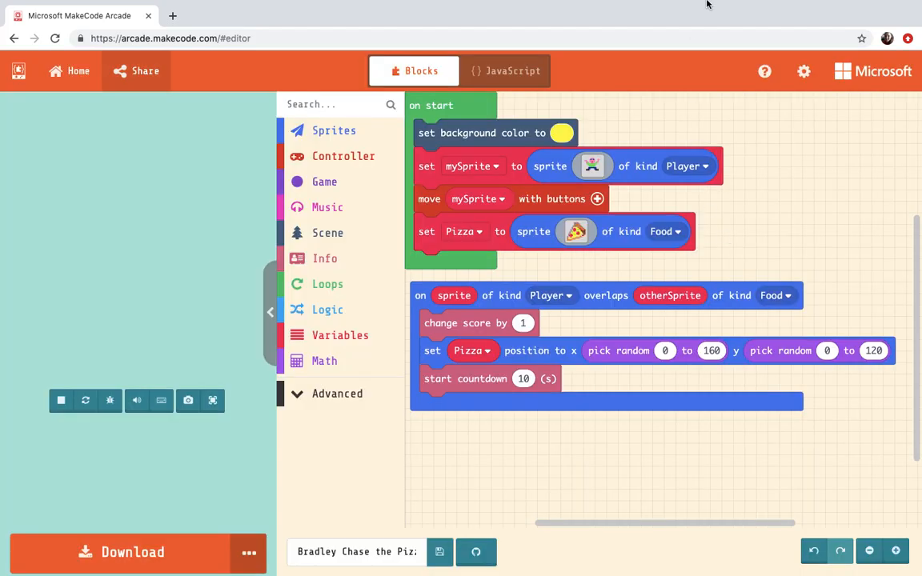